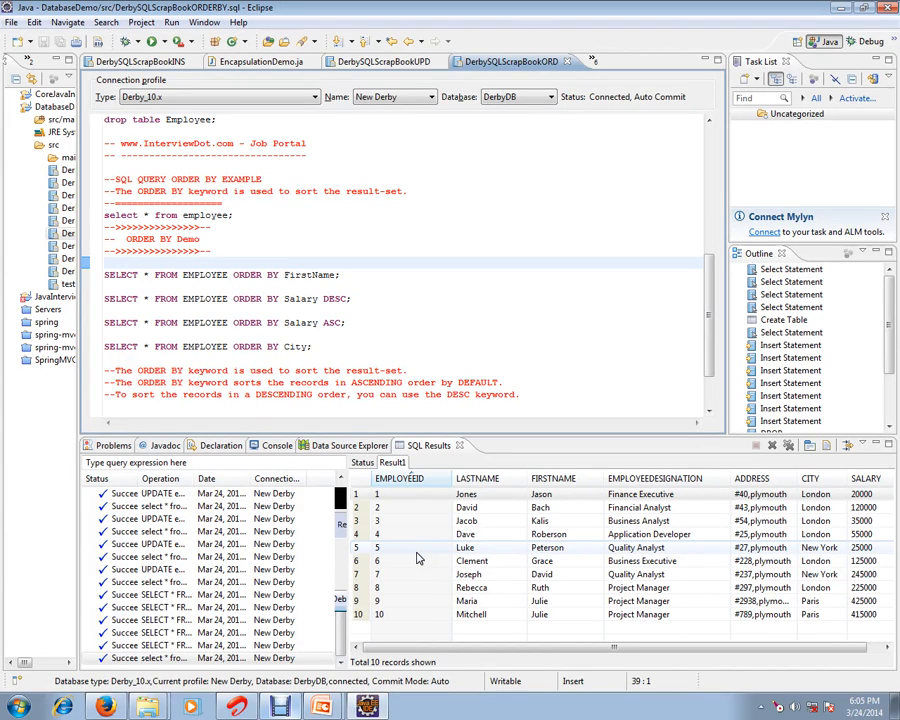
Step: Highlight the site name and a keyword in the scrapbook's explanatory comment
{"action": "double_click", "coordinate": [178, 144]}
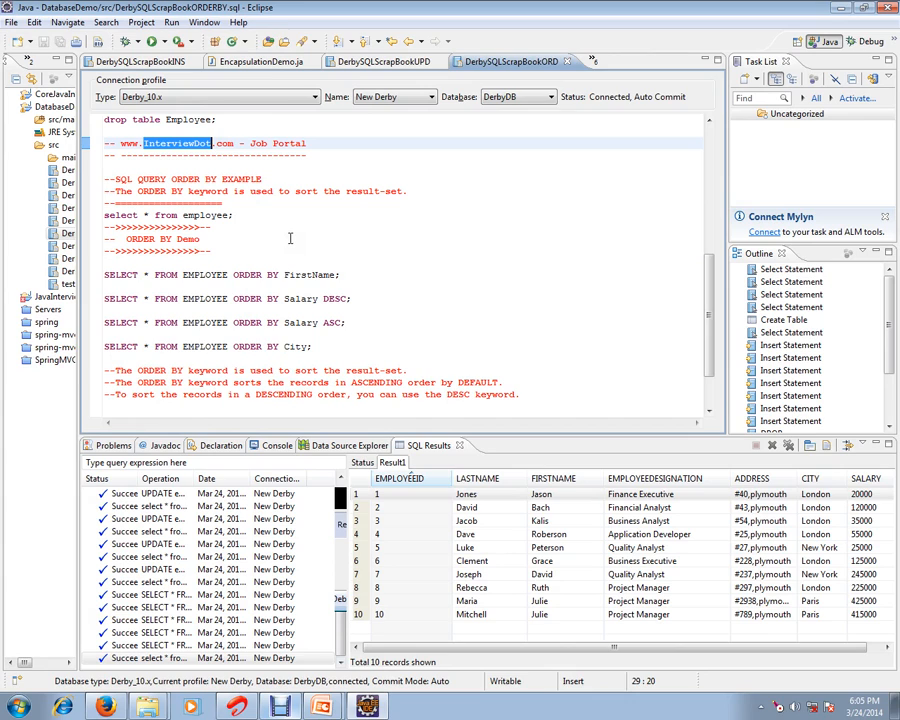
{"action": "mouse_move", "coordinate": [294, 244]}
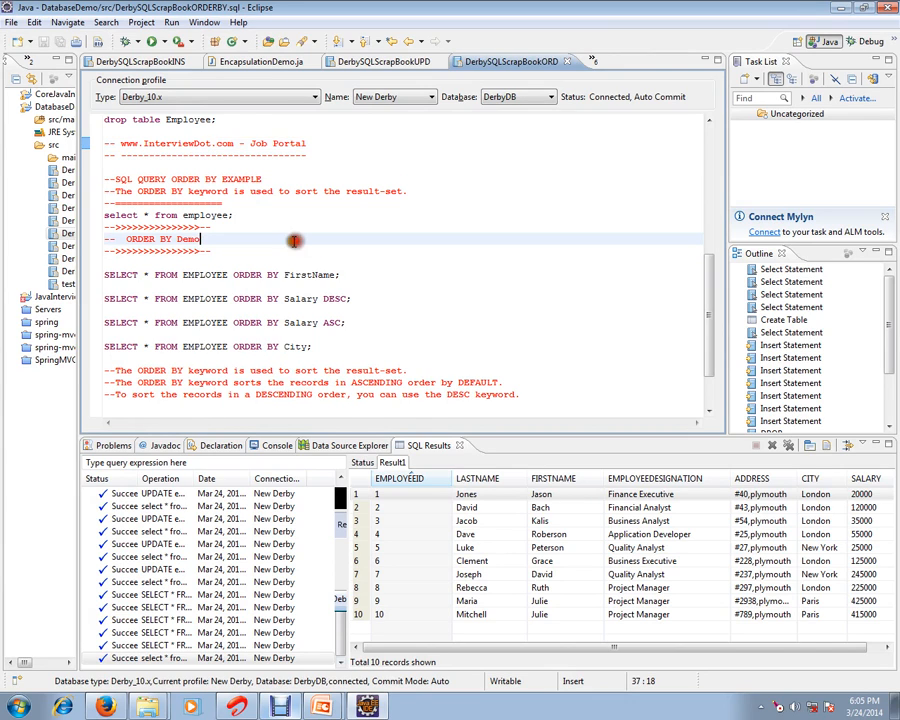
{"action": "double_click", "coordinate": [164, 190]}
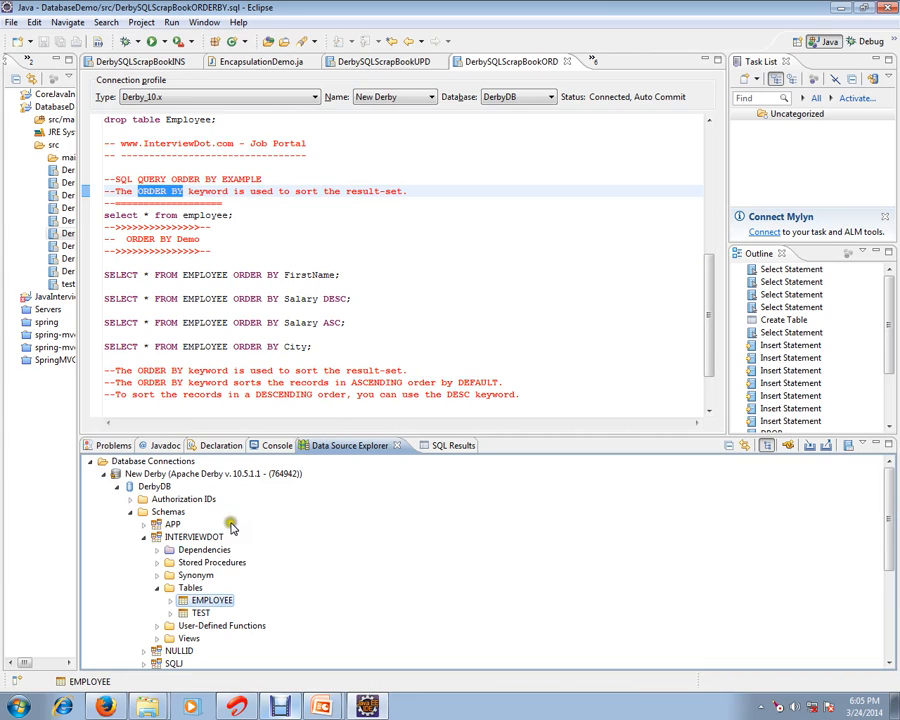
{"action": "mouse_move", "coordinate": [252, 564]}
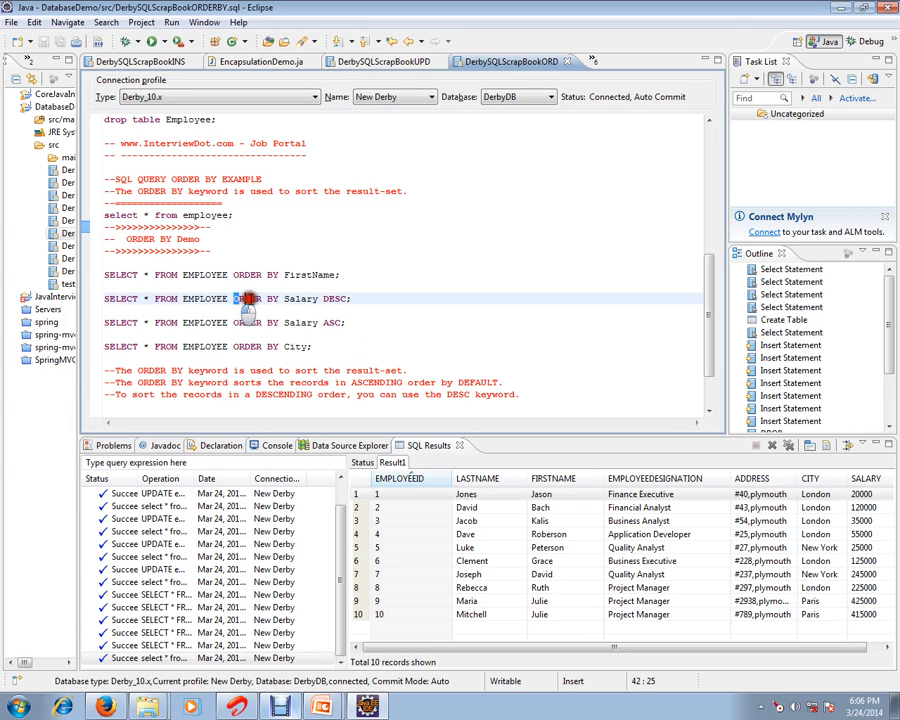
Step: Point out the DESC keyword and the default-ascending note in the ORDER BY comments
{"action": "left_click", "coordinate": [196, 370]}
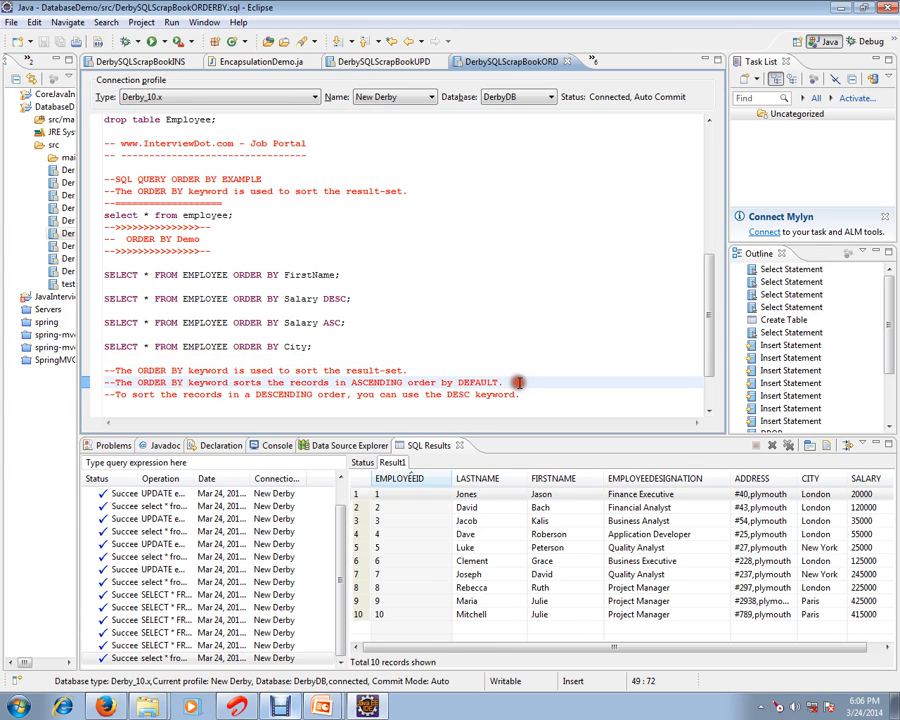
{"action": "double_click", "coordinate": [416, 382]}
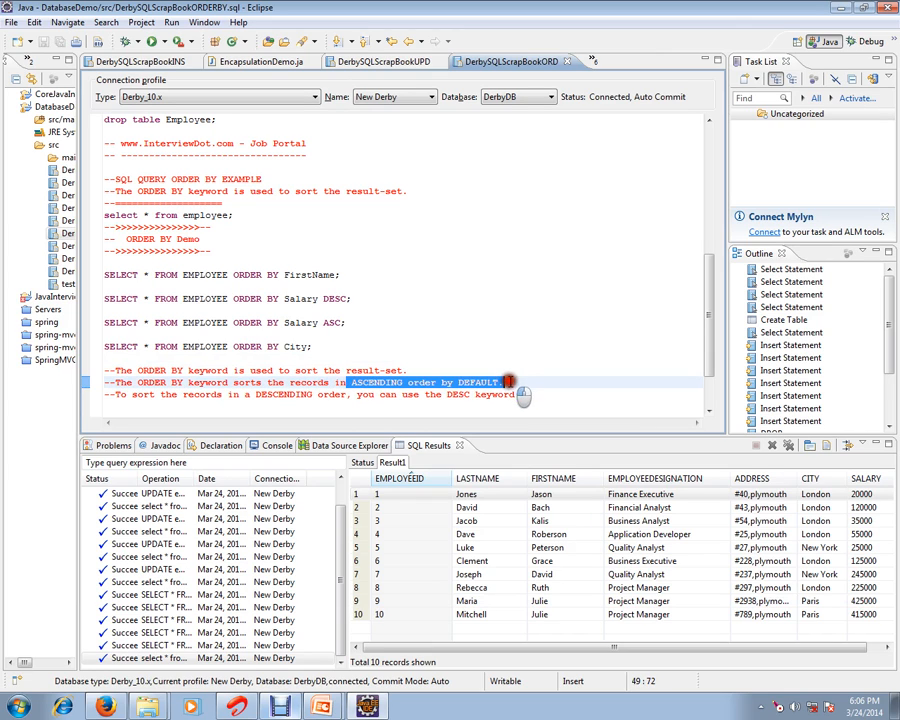
{"action": "mouse_move", "coordinate": [158, 412]}
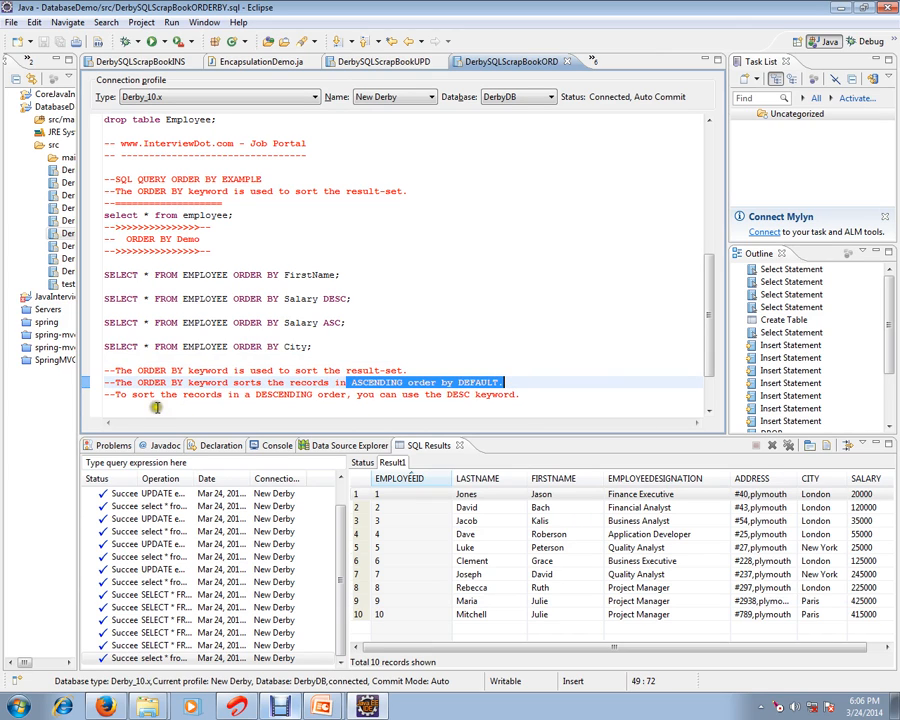
{"action": "mouse_move", "coordinate": [394, 404]}
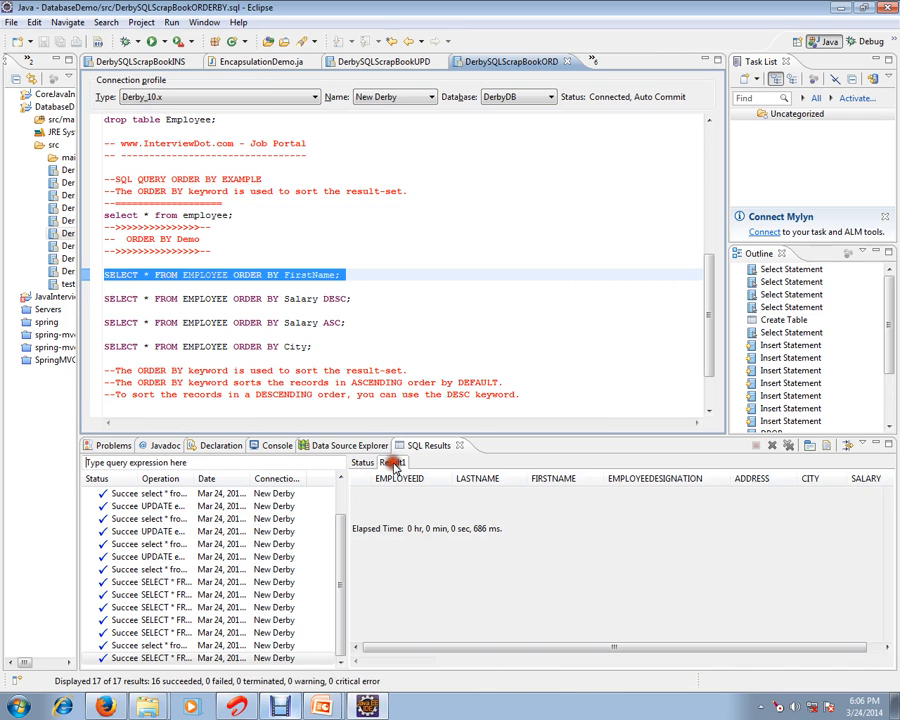
Step: Run SELECT * FROM EMPLOYEE ORDER BY FirstName and view the name-sorted rows
{"action": "left_click", "coordinate": [392, 464]}
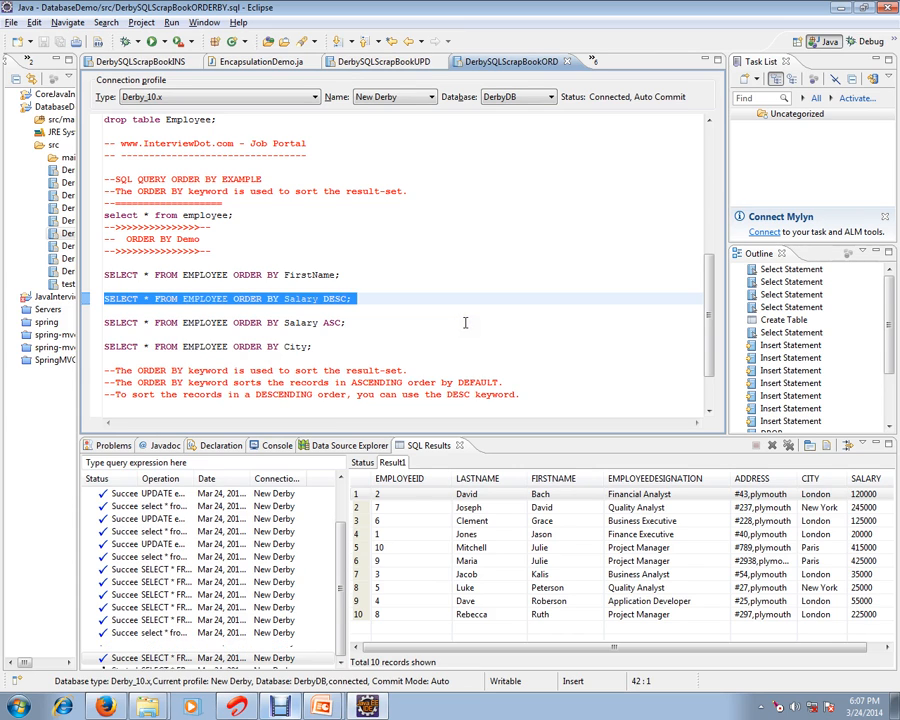
Step: Run the ORDER BY Salary DESC and ASC queries, ending on lowest-to-highest salary
{"action": "left_click", "coordinate": [396, 478]}
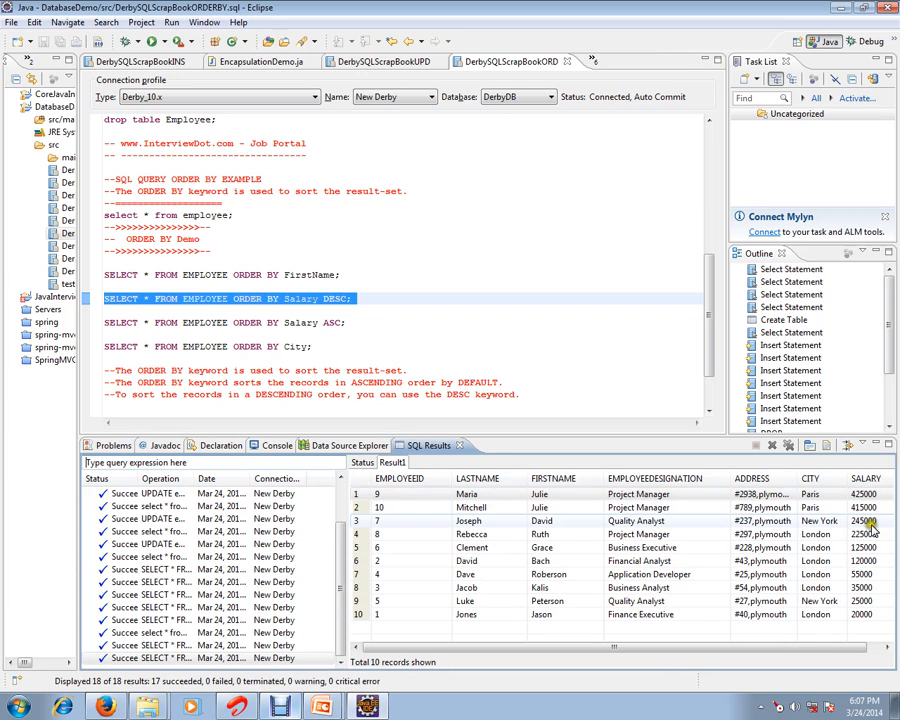
{"action": "mouse_move", "coordinate": [876, 584]}
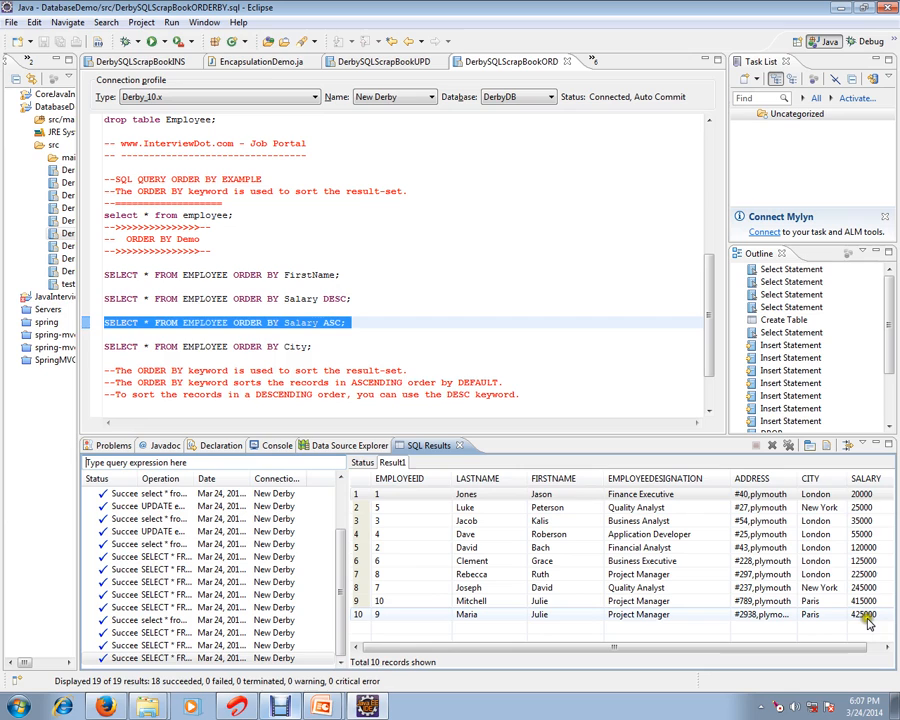
{"action": "left_click", "coordinate": [324, 346]}
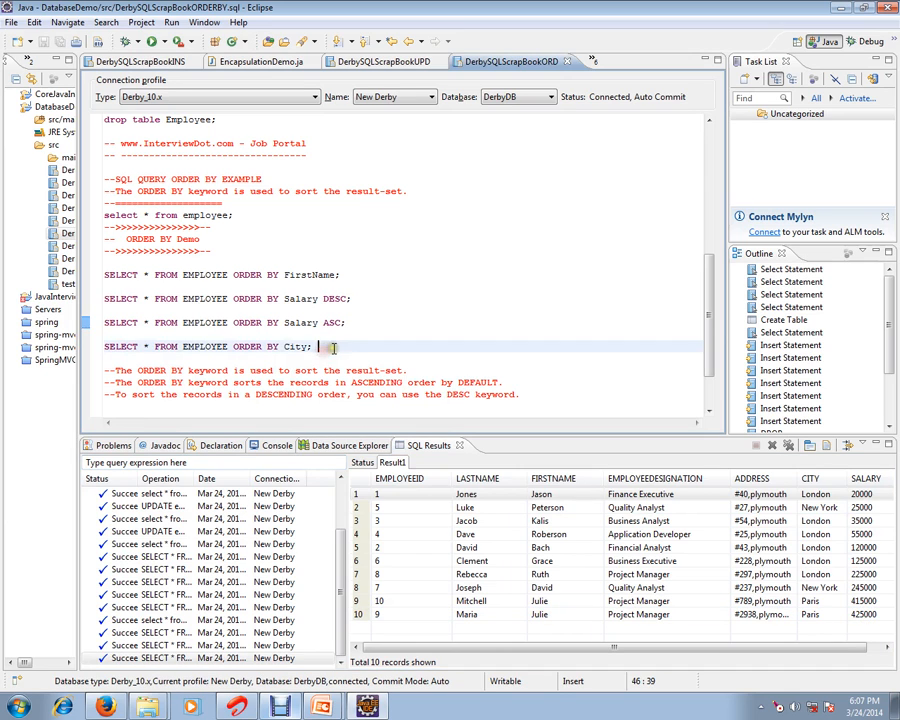
Step: Run the ORDER BY City query, listing employees London, New York, then Paris
{"action": "triple_click", "coordinate": [220, 346]}
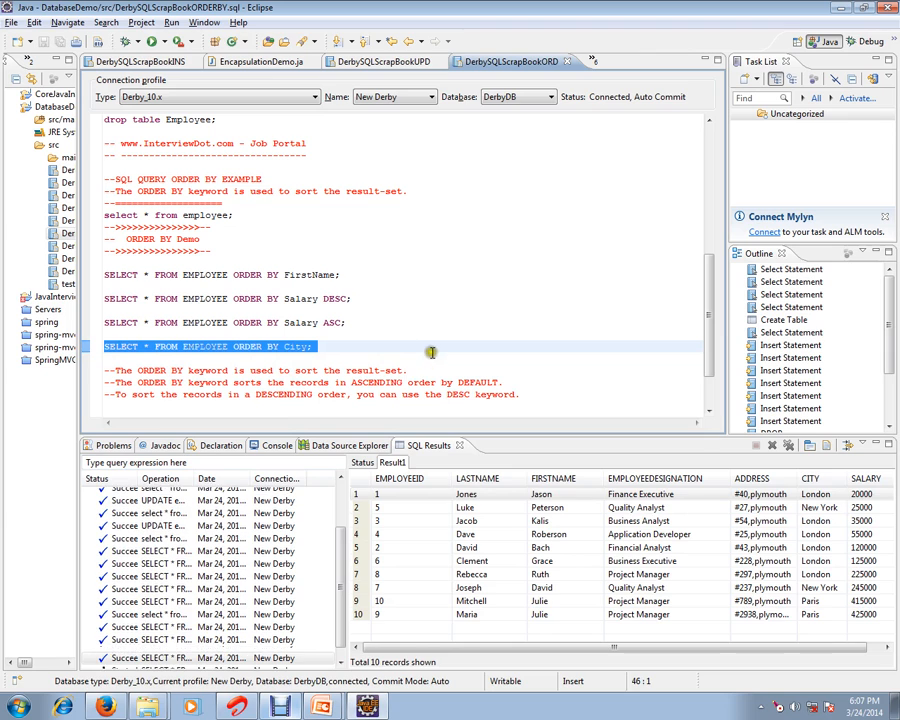
{"action": "left_click", "coordinate": [396, 478]}
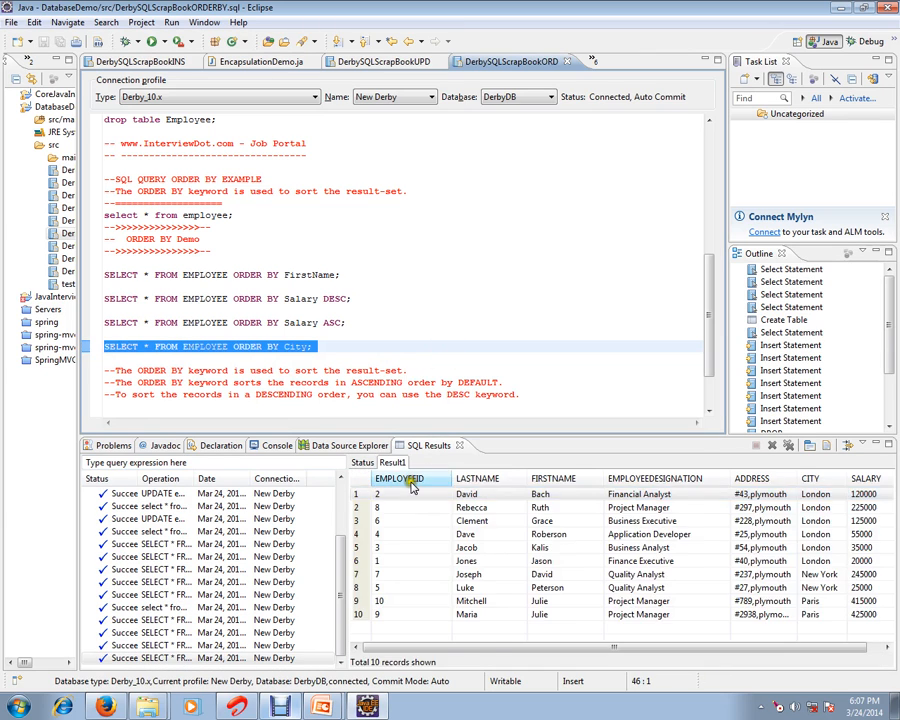